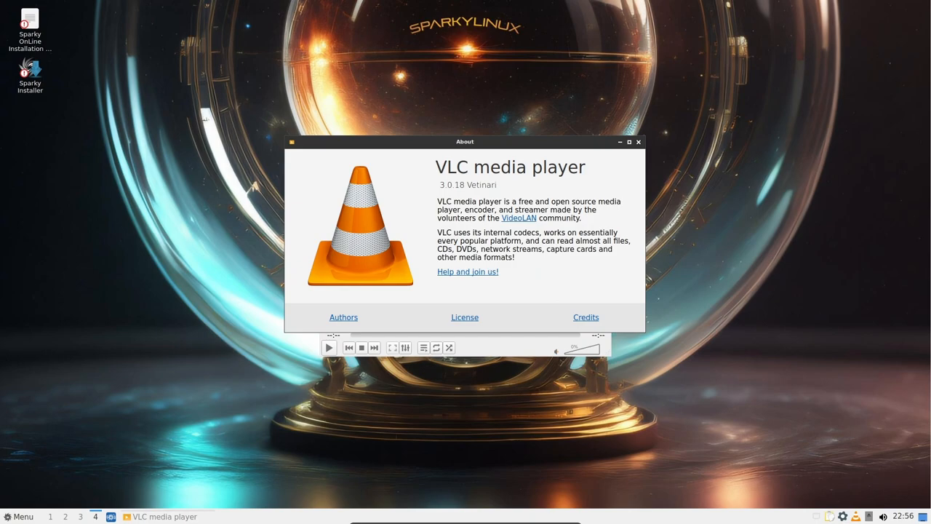
# Step: Close the VLC 3.0.18 About window and the media player, leaving the desktop
pyautogui.click(638, 141)
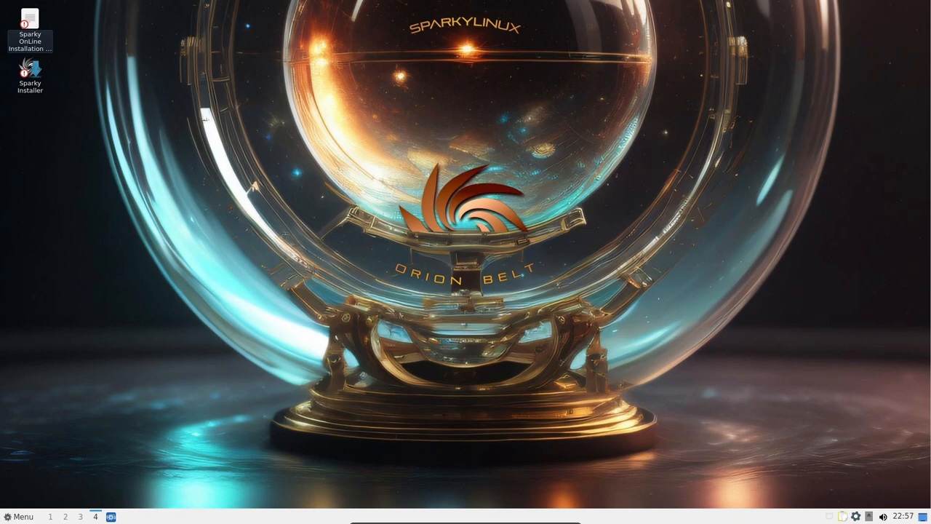
pyautogui.click(23, 516)
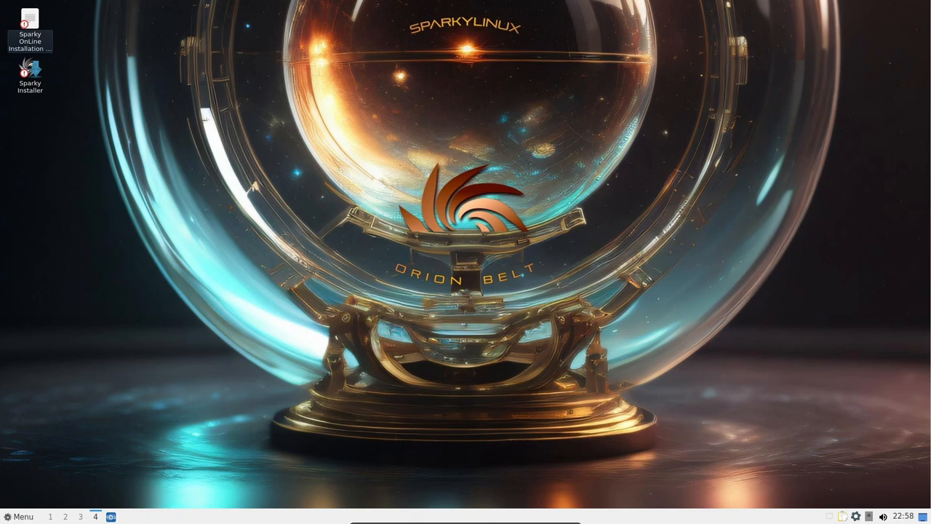
# Step: Open the panel Menu to show categories like Accessories, Graphics and System Tools
pyautogui.click(22, 515)
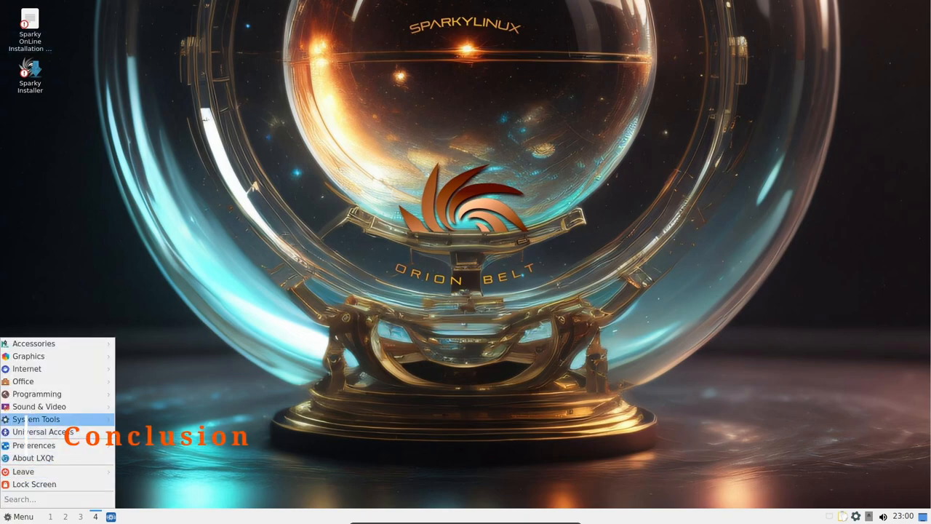
# Step: Open Desktop Preferences and browse /opt/artwork for a wallpaper image
pyautogui.click(18, 515)
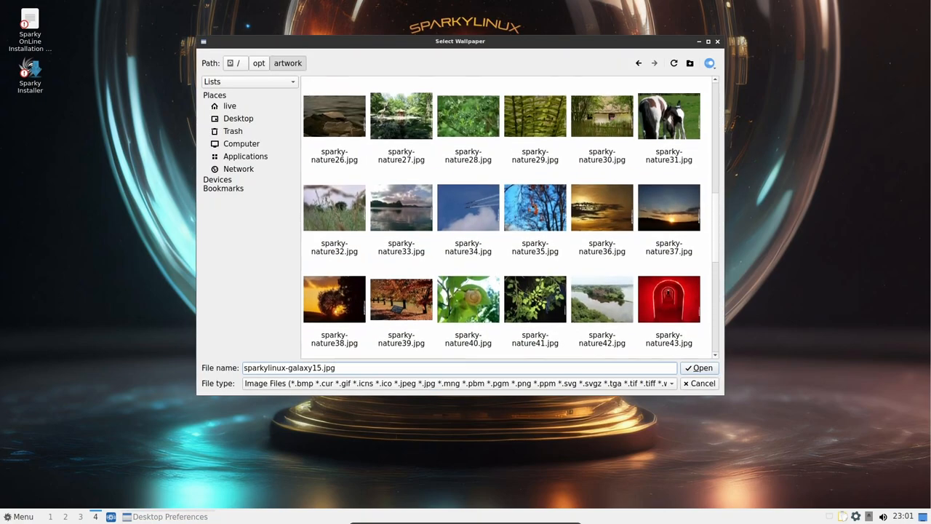
# Step: Apply sparkylinux-galaxy15.jpg, the neon purple-and-cyan Orion Belt image, as wallpaper
pyautogui.click(698, 368)
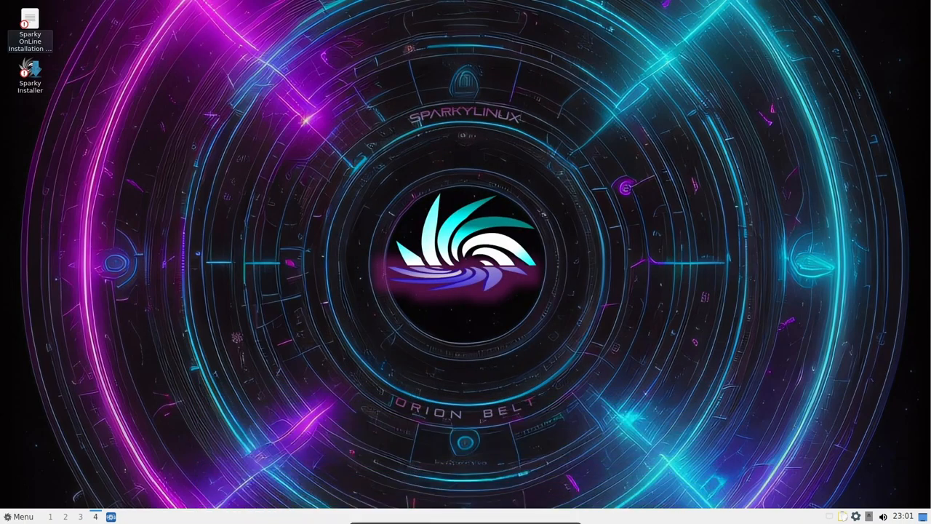